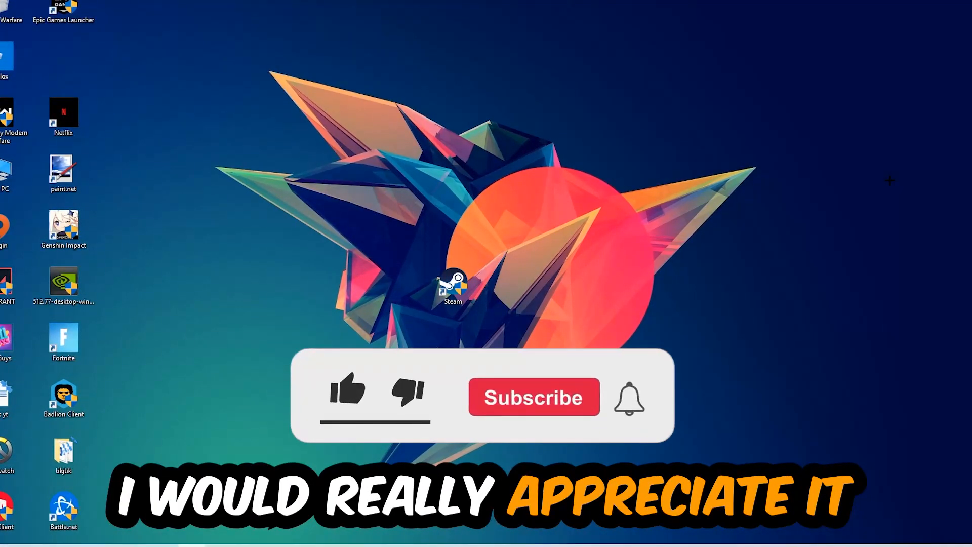
Bring up the taskbar's shortcut menu with the Task Manager entry
left_click(348, 393)
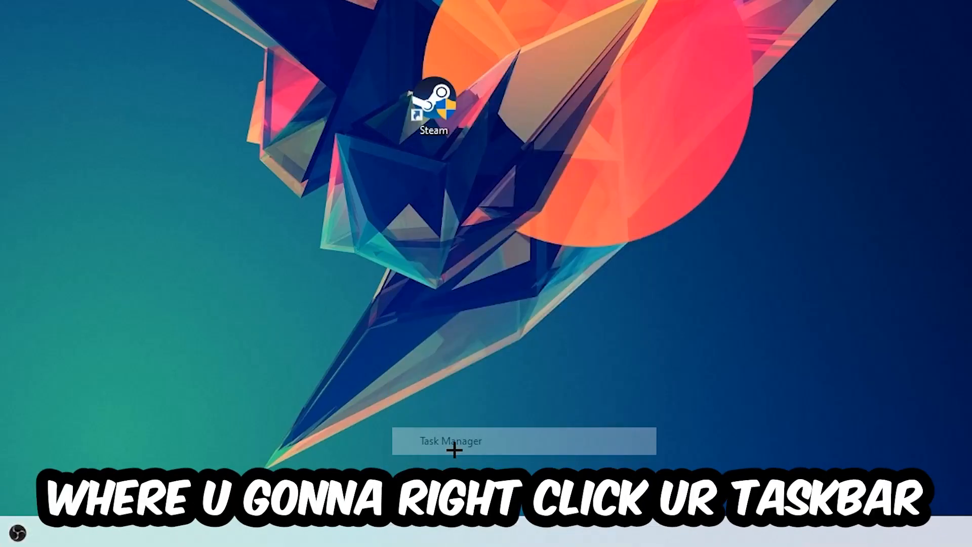
Launch Task Manager and enlarge it to full screen on the Processes list
left_click(446, 441)
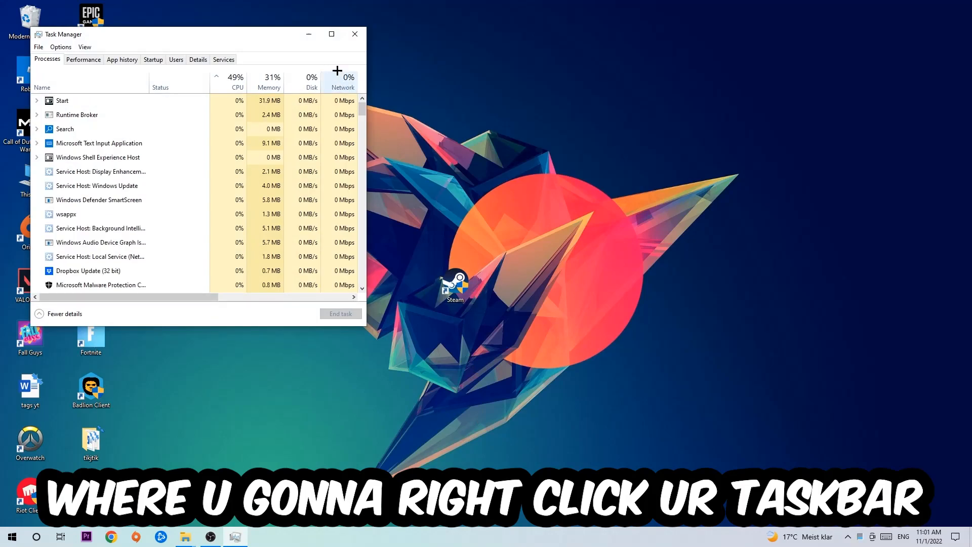
left_click(331, 34)
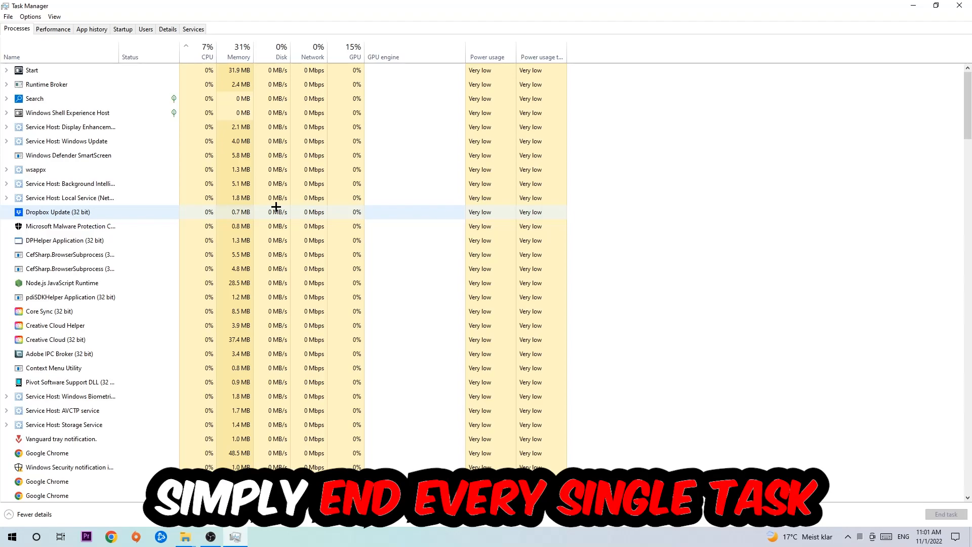
mouse_move(237, 198)
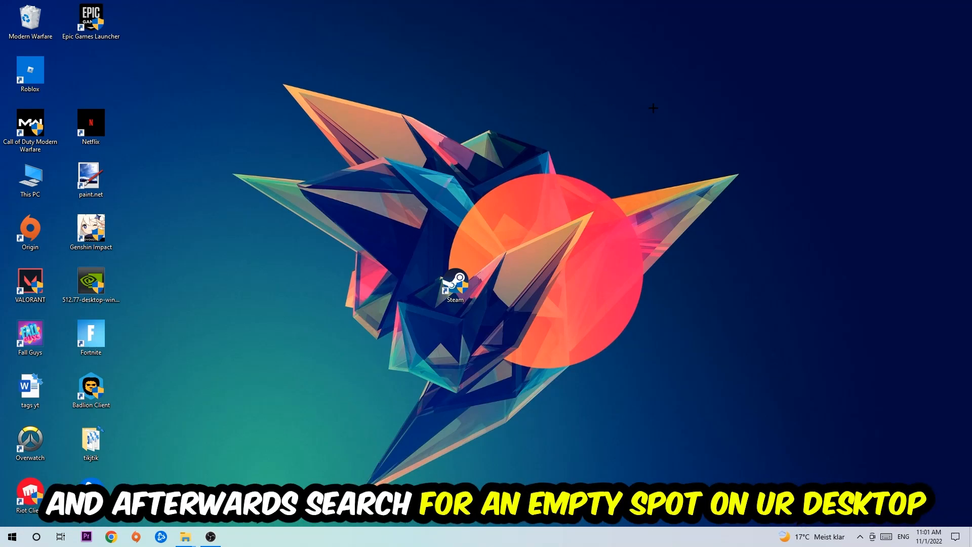
mouse_move(604, 129)
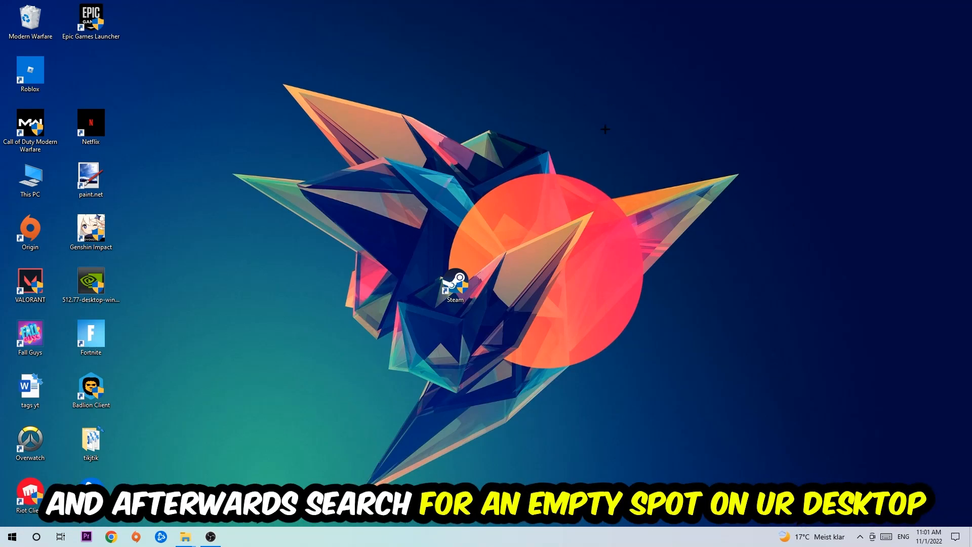
Reach Display settings from the desktop, identify the monitors, and scroll to Scale and layout at 100%, 1920 × 1080
right_click(605, 130)
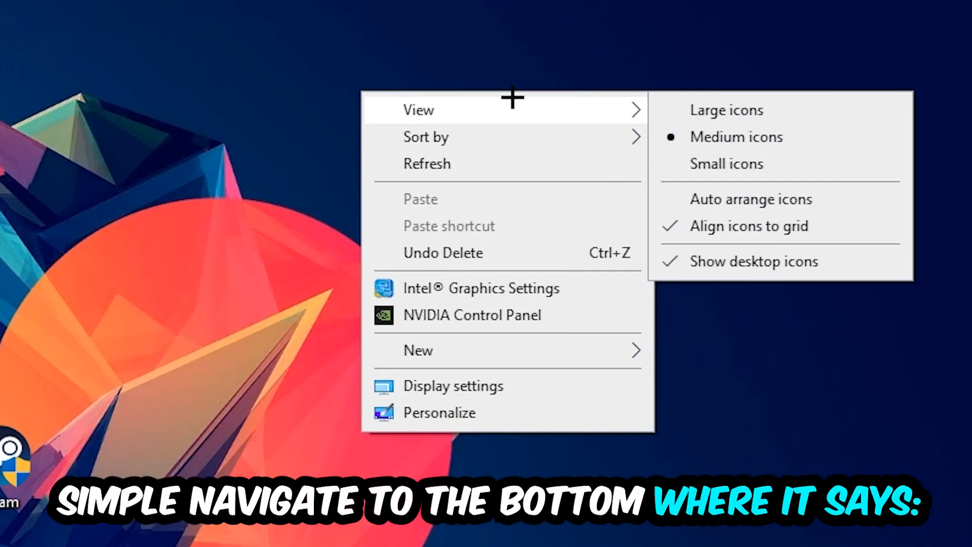
mouse_move(491, 385)
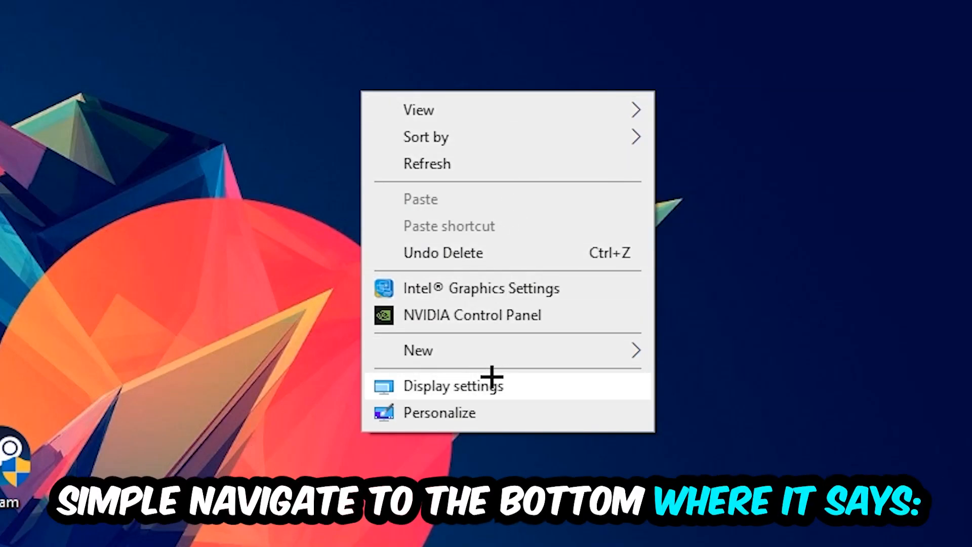
left_click(453, 385)
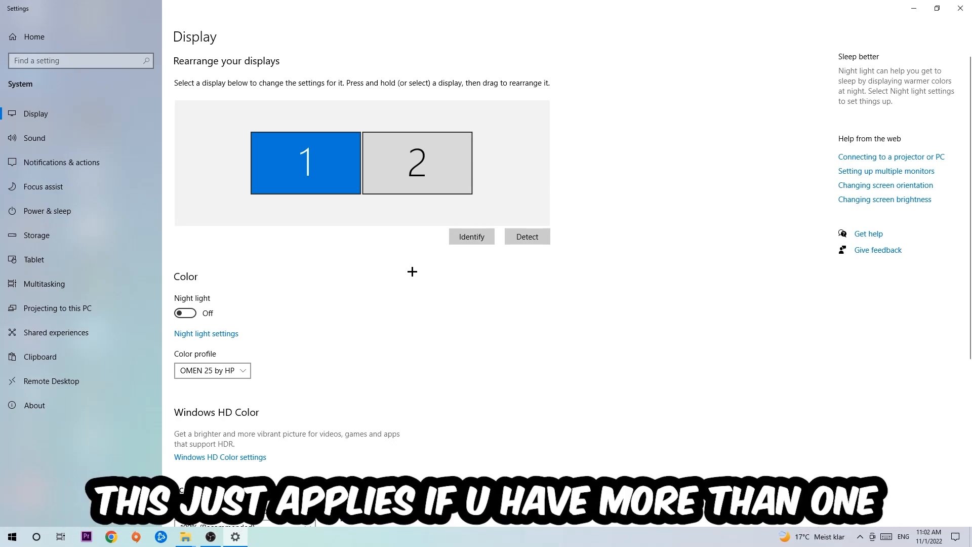
left_click(471, 236)
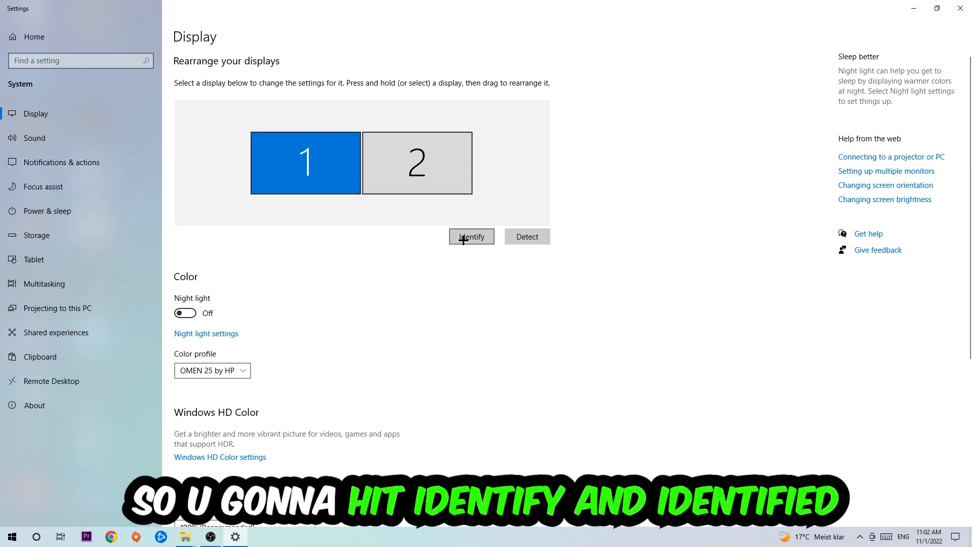
left_click(471, 236)
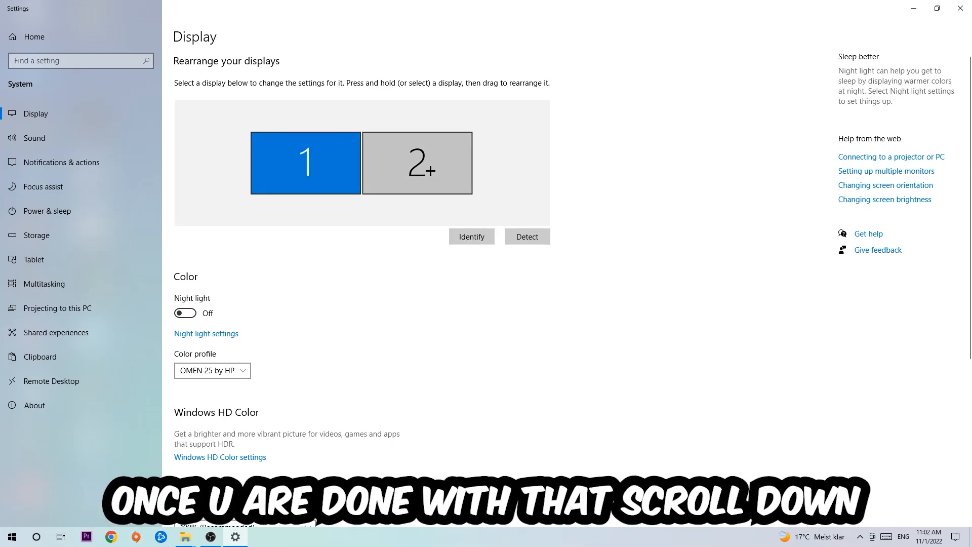
scroll("down", 3)
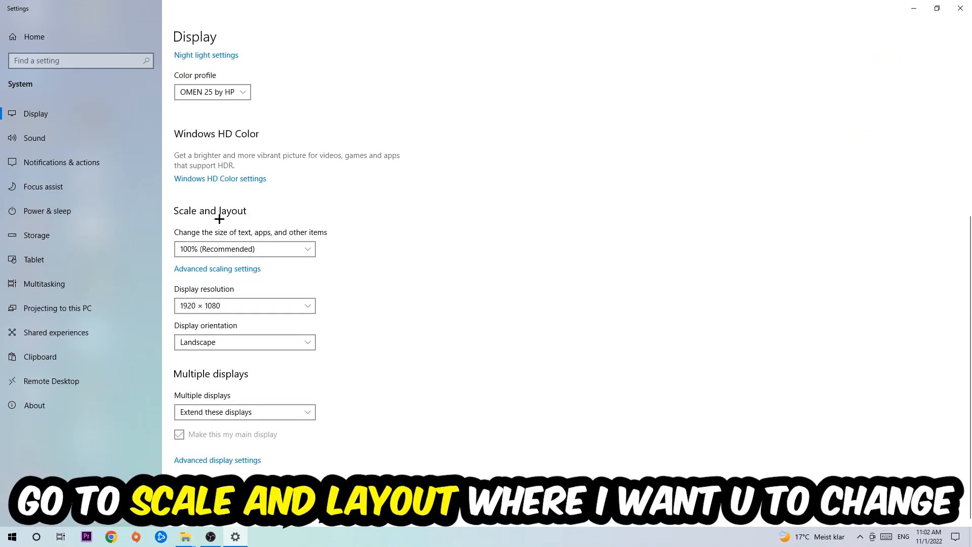
mouse_move(332, 231)
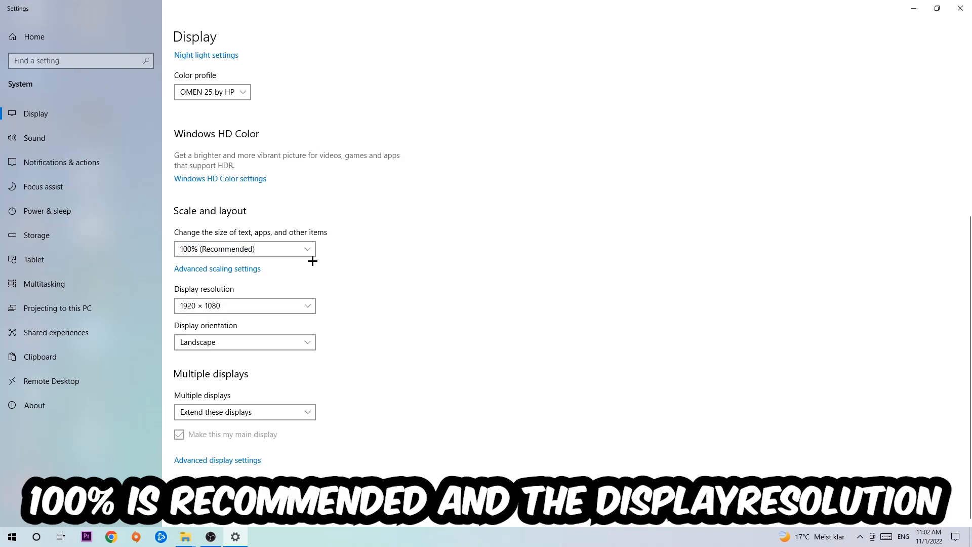
mouse_move(362, 249)
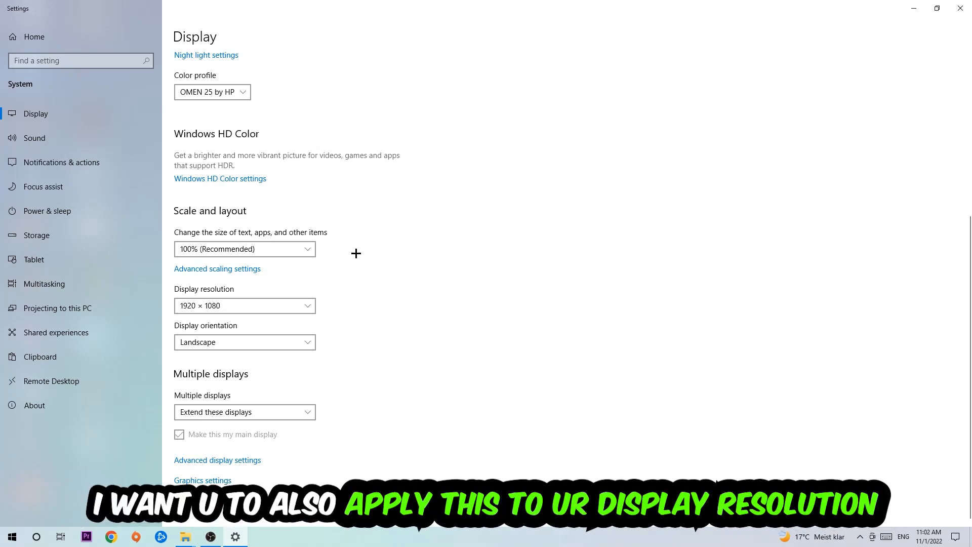
mouse_move(849, 41)
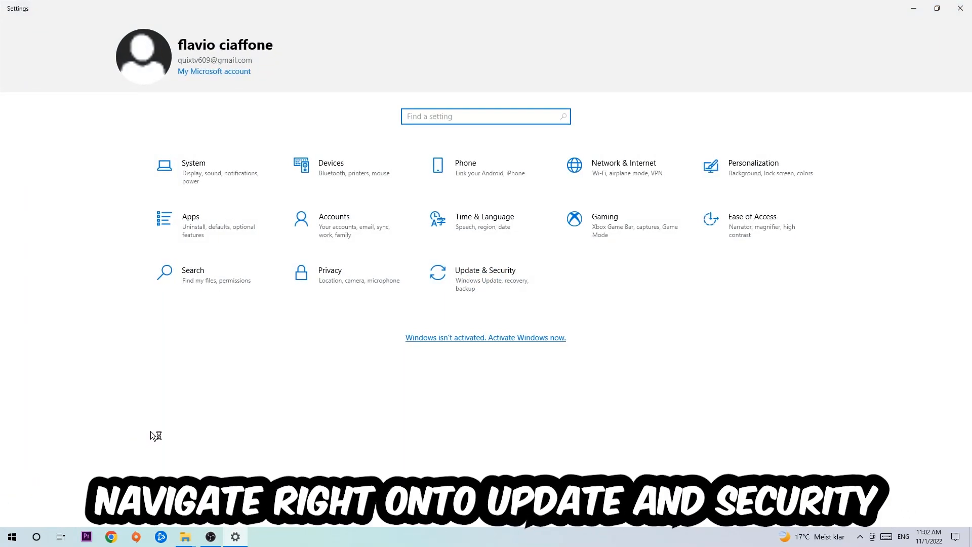
Confirm in Update & Security that Windows Update reports the PC up to date, then close Settings
left_click(485, 279)
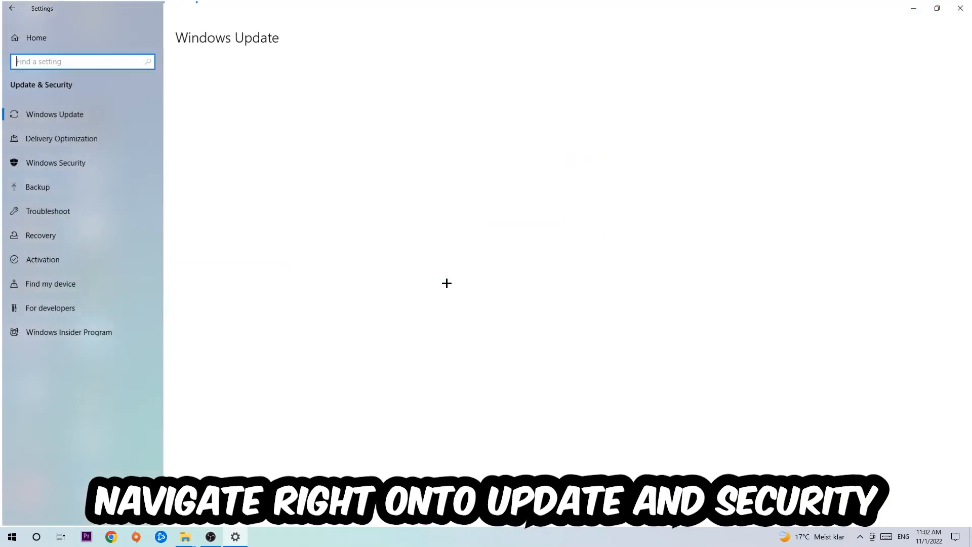
left_click(55, 114)
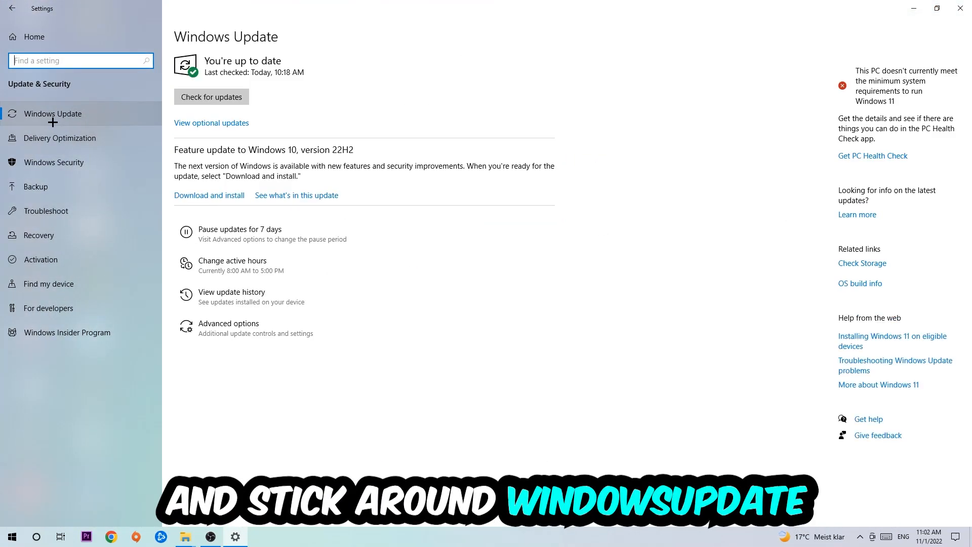
mouse_move(332, 85)
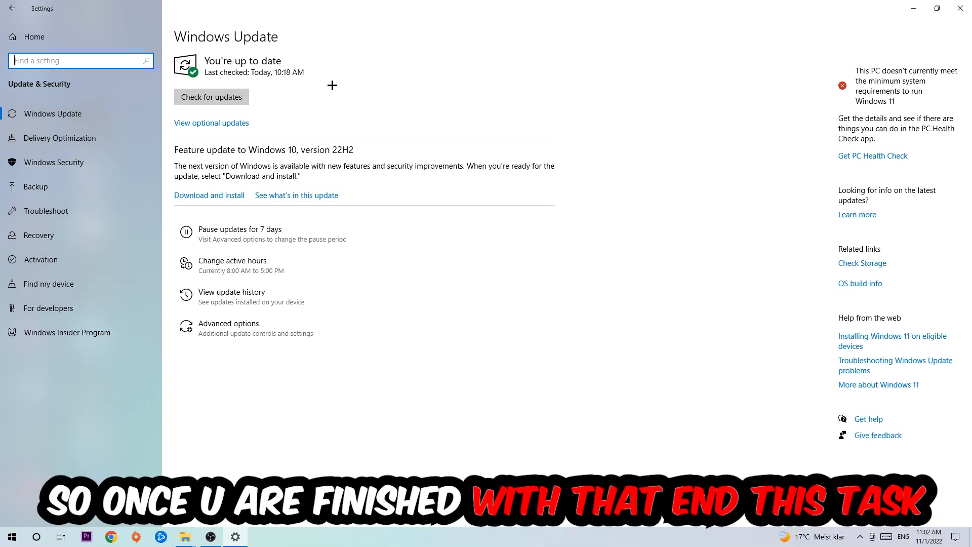
left_click(960, 8)
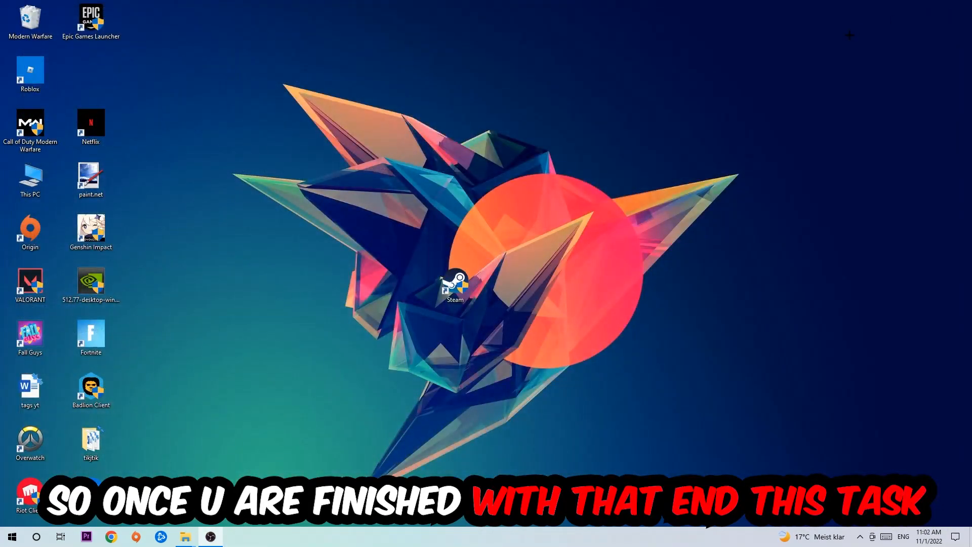